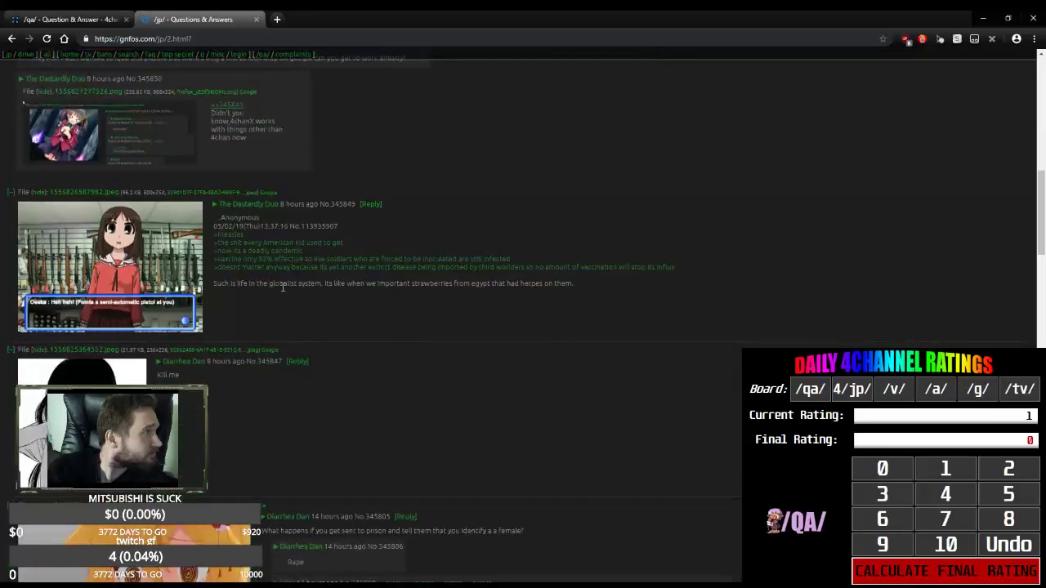
pyautogui.moveTo(212, 235); pyautogui.dragTo(343, 243)
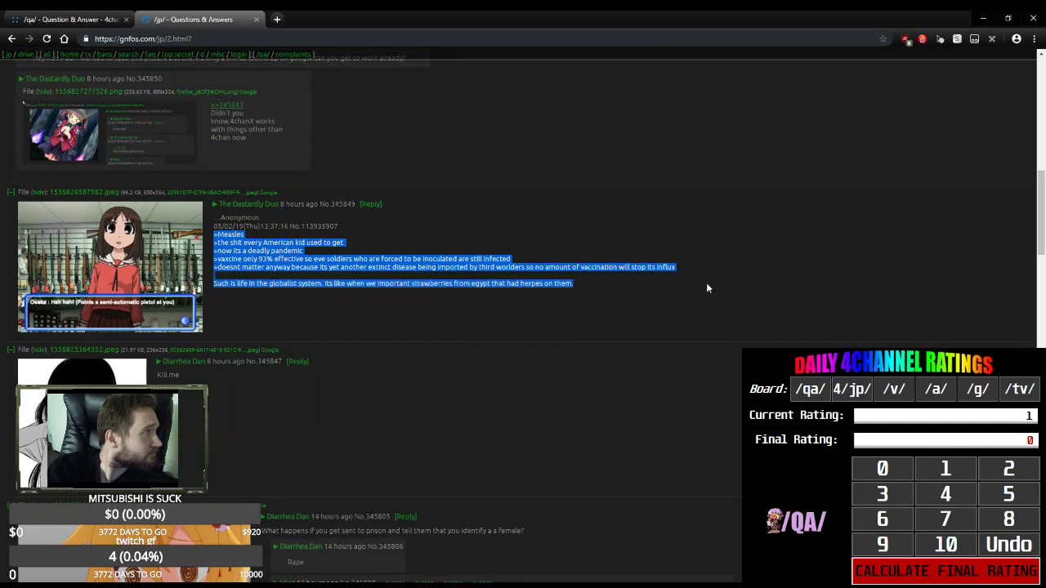
pyautogui.moveTo(710, 298)
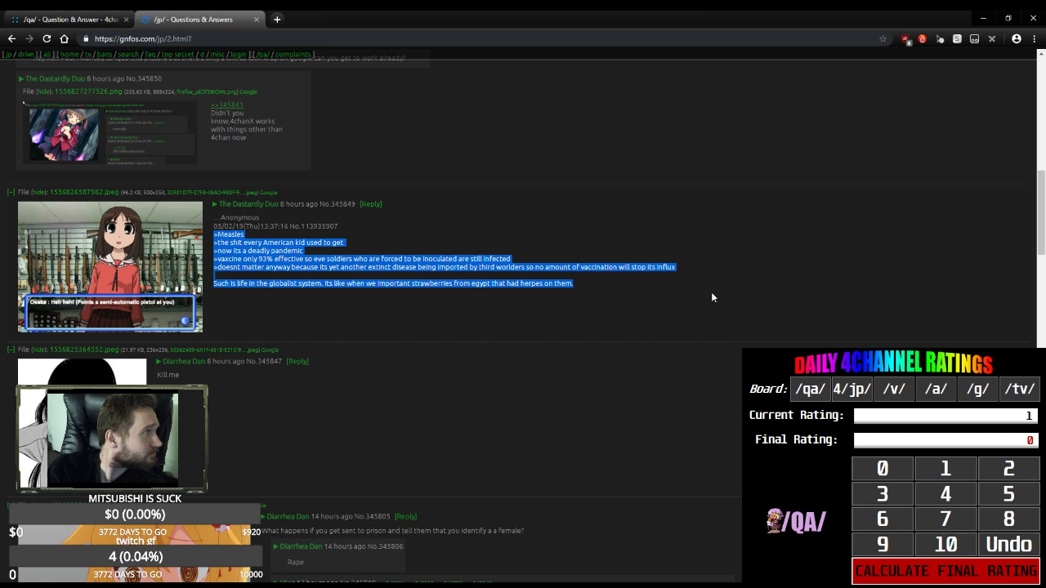
pyautogui.click(212, 251)
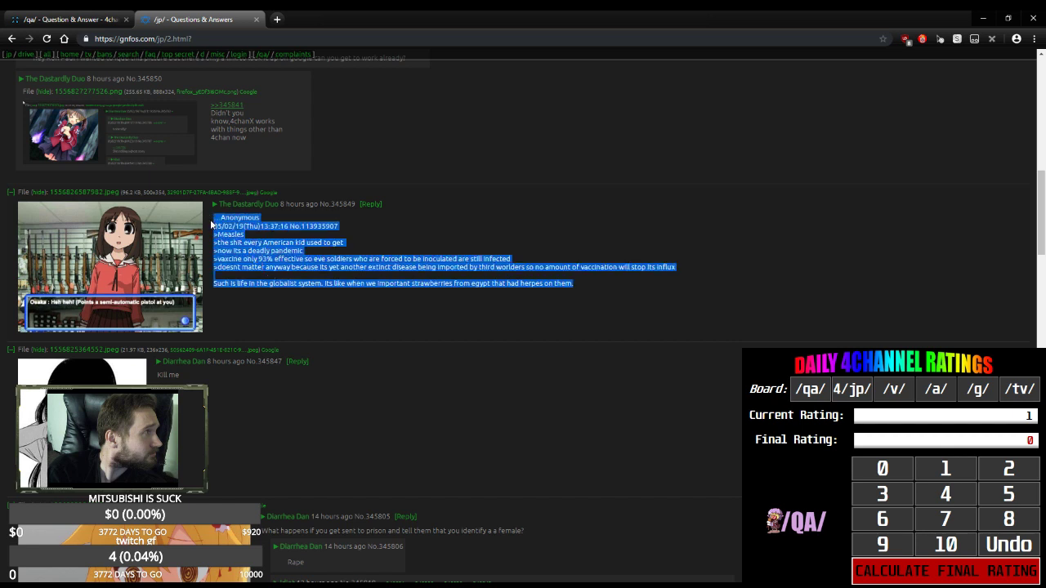
pyautogui.click(441, 240)
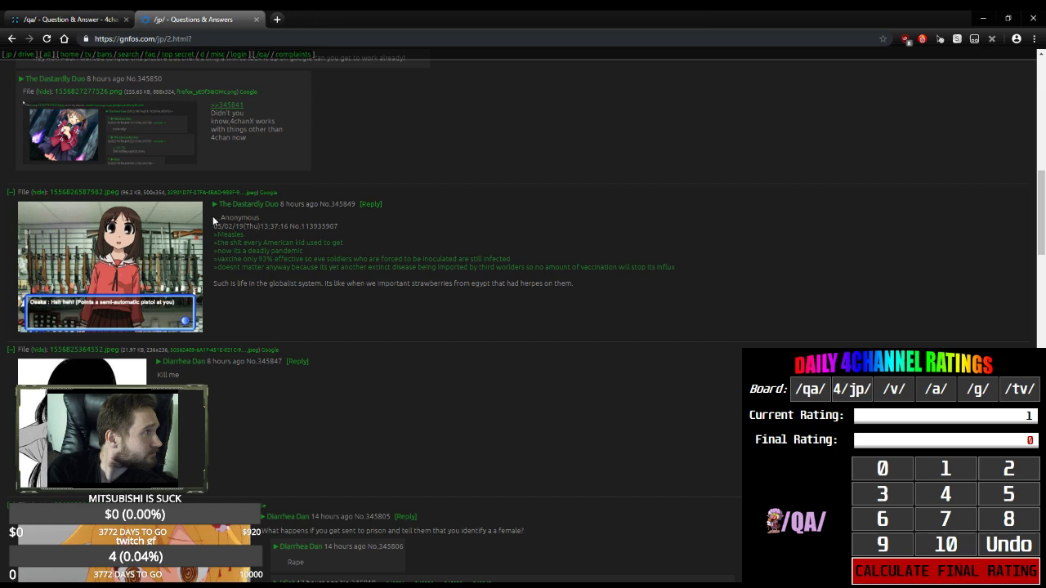
pyautogui.scroll(-3)
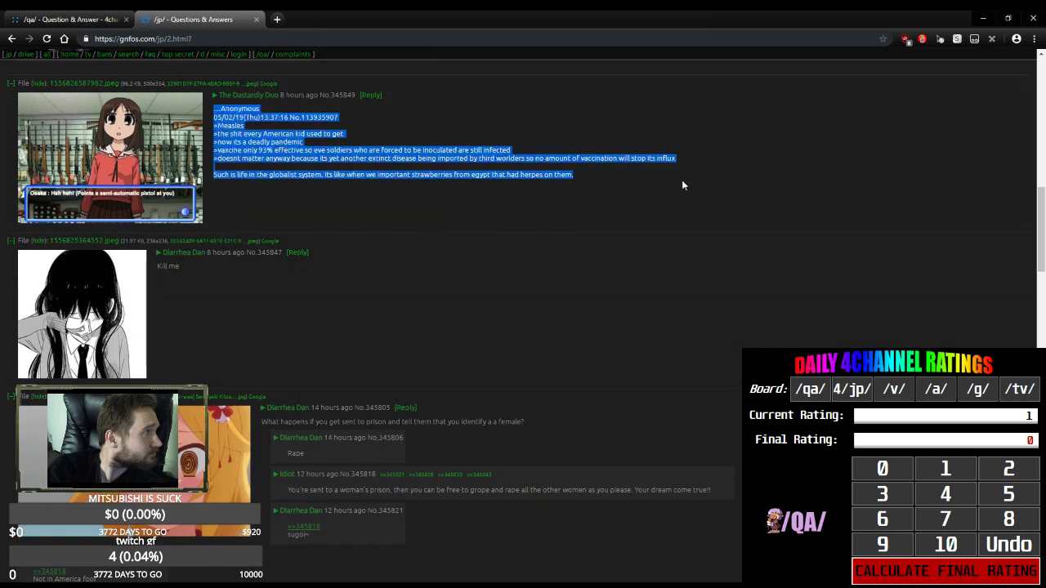
pyautogui.scroll(3)
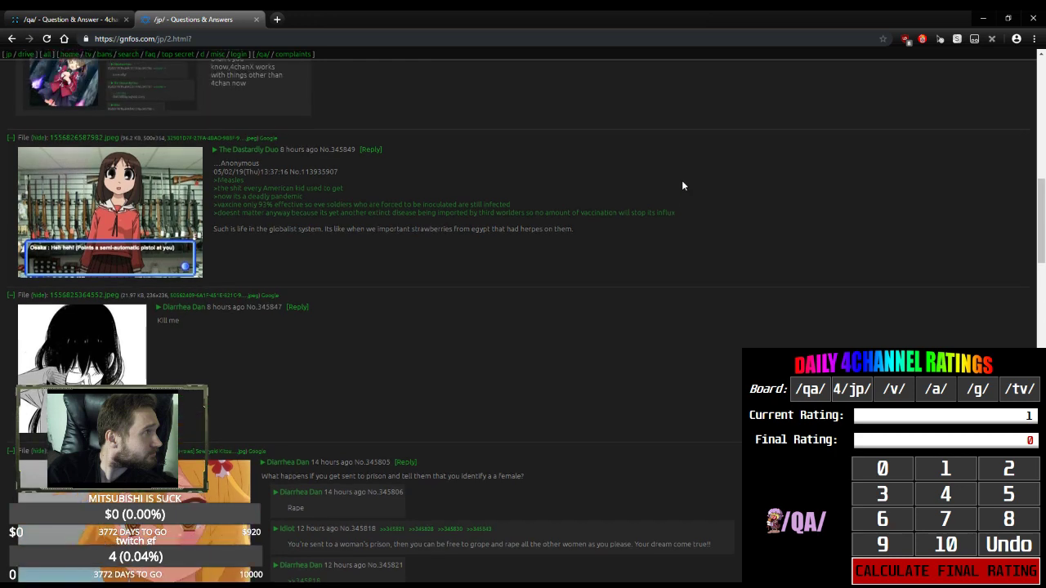
pyautogui.scroll(3)
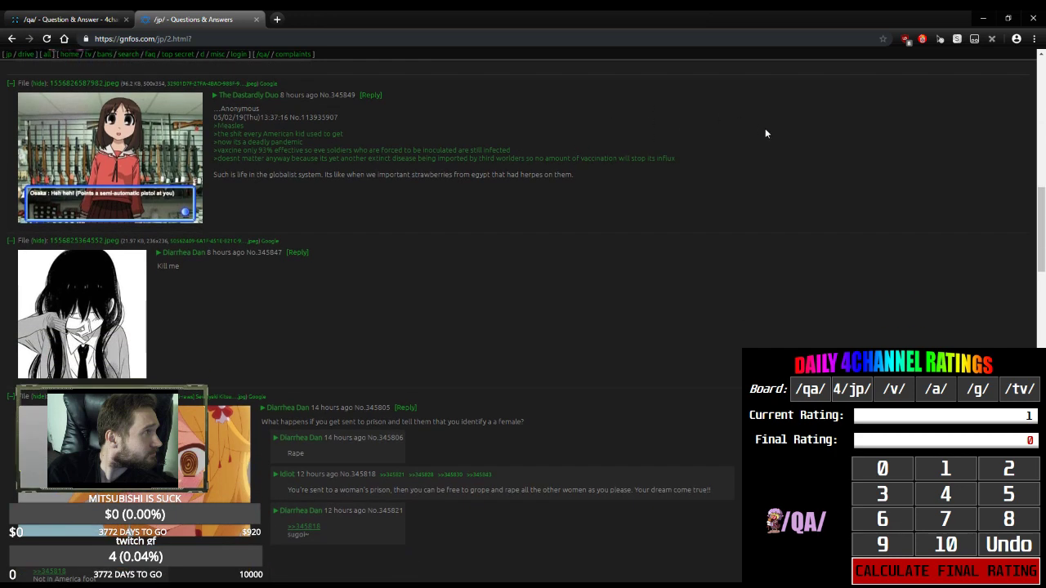
pyautogui.moveTo(206, 112)
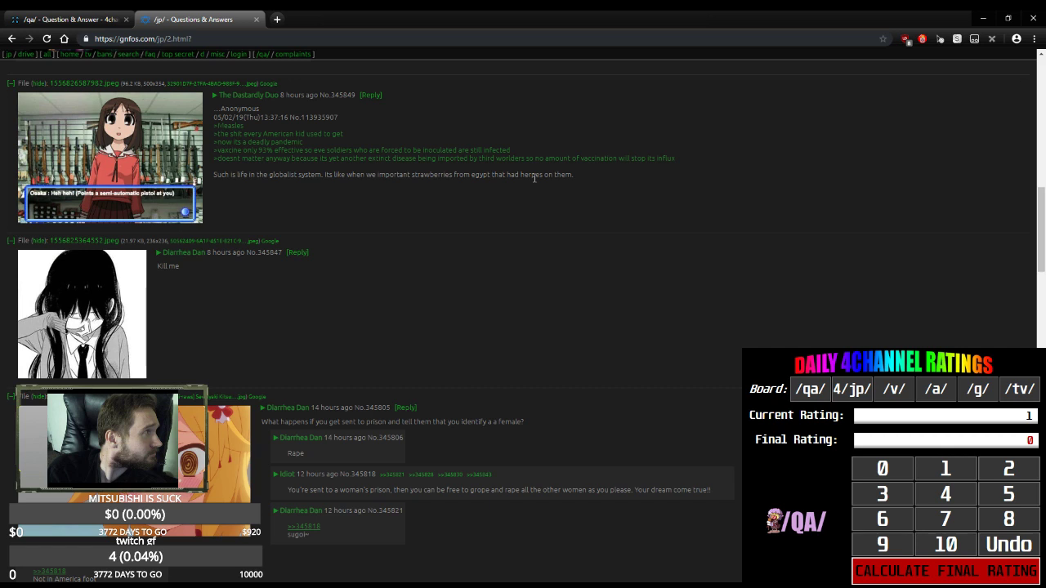
pyautogui.moveTo(595, 183)
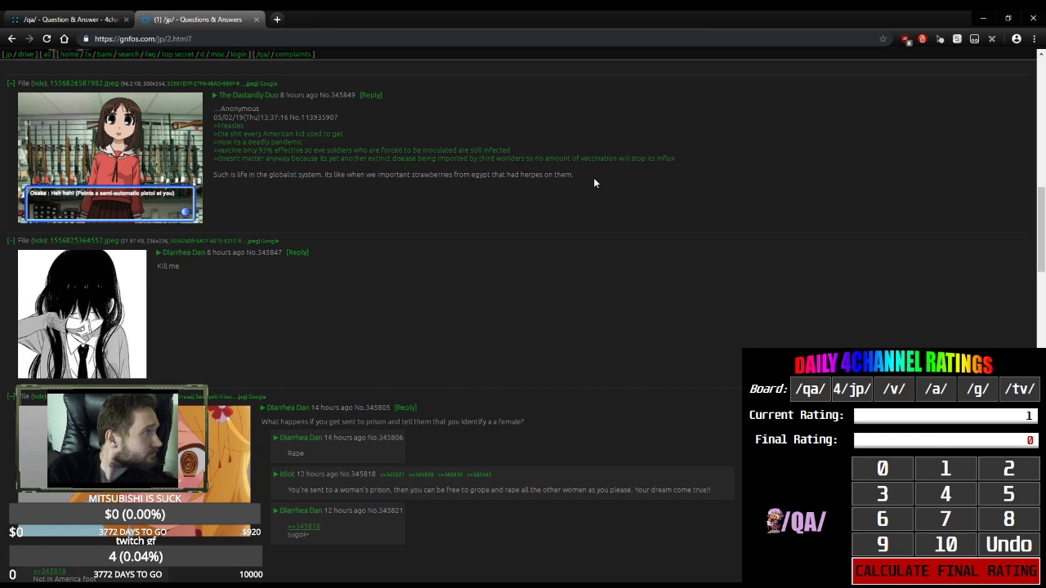
pyautogui.moveTo(225, 109)
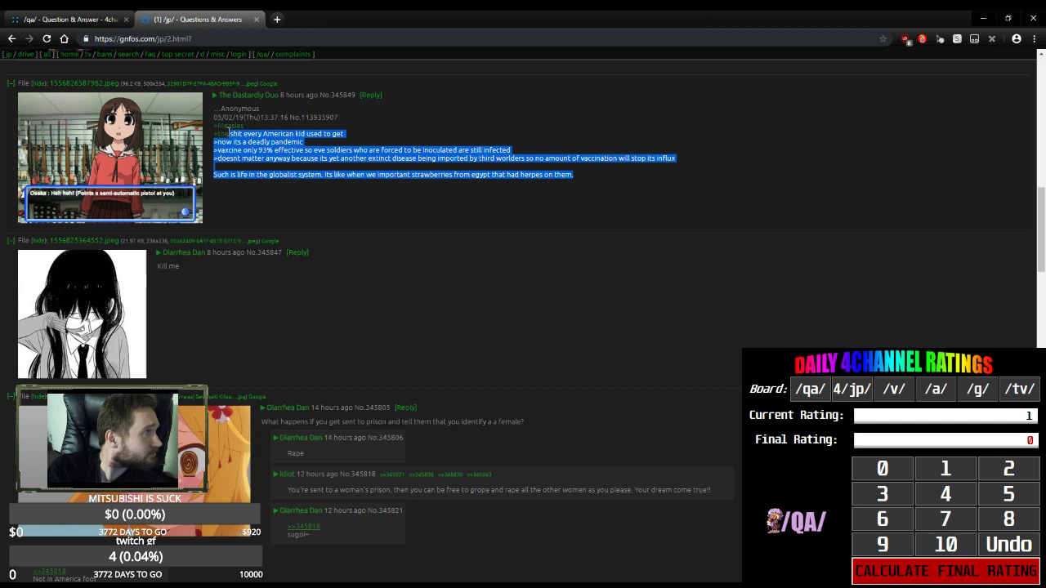
pyautogui.click(212, 114)
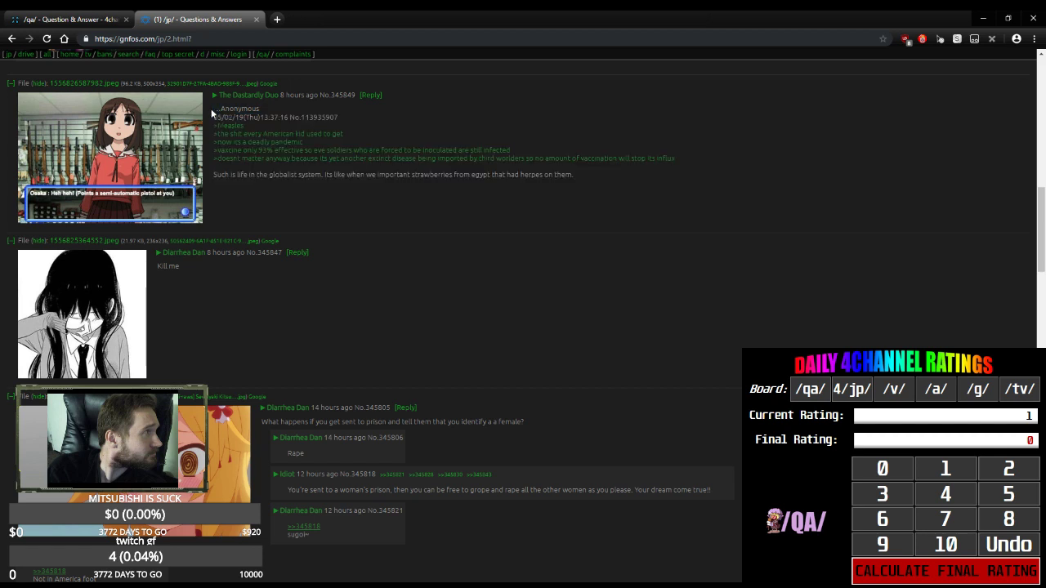
pyautogui.moveTo(214, 108); pyautogui.dragTo(595, 174)
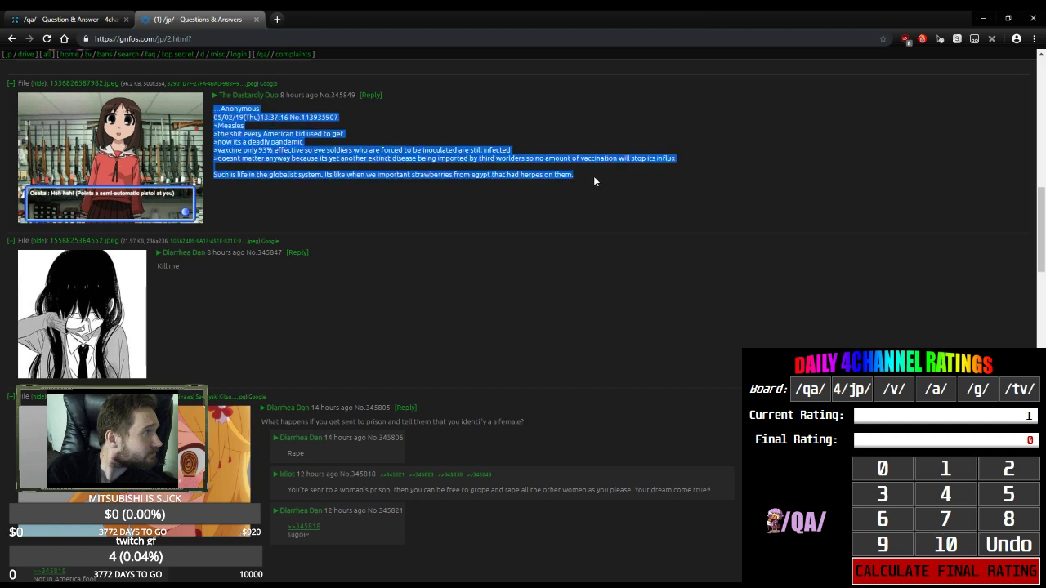